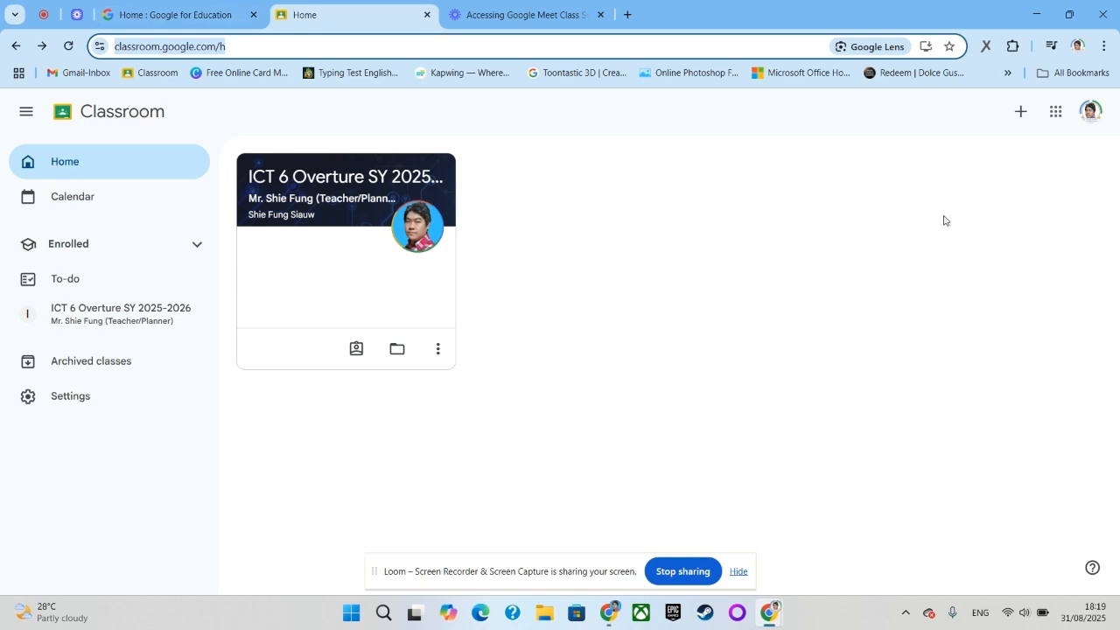
{"action": "mouse_move", "coordinate": [1022, 242]}
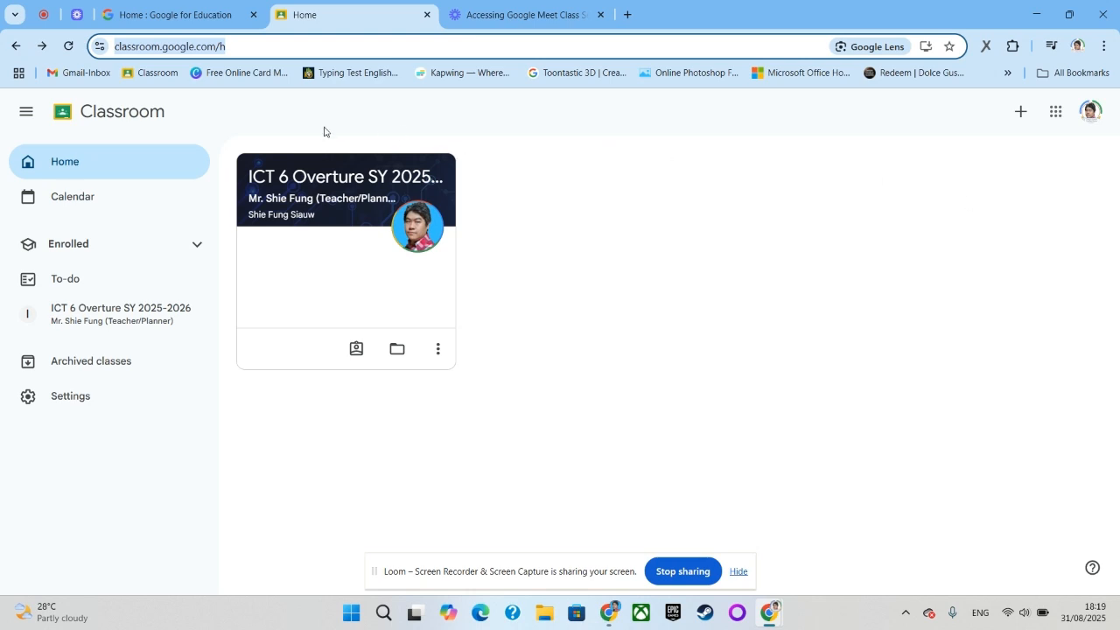
{"action": "mouse_move", "coordinate": [384, 328]}
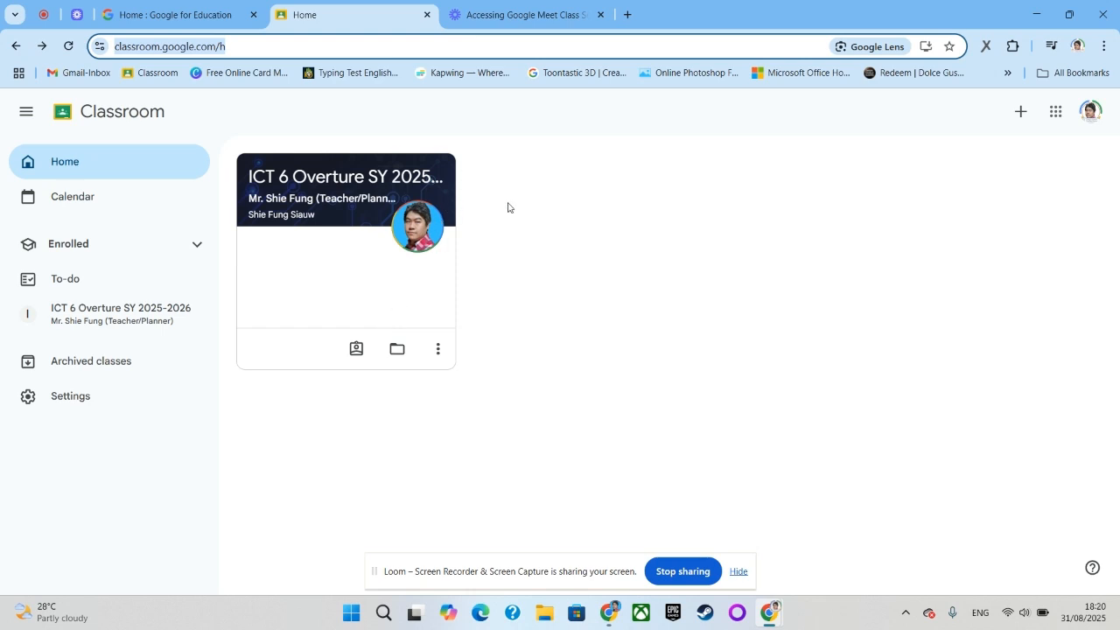
{"action": "mouse_move", "coordinate": [319, 184]}
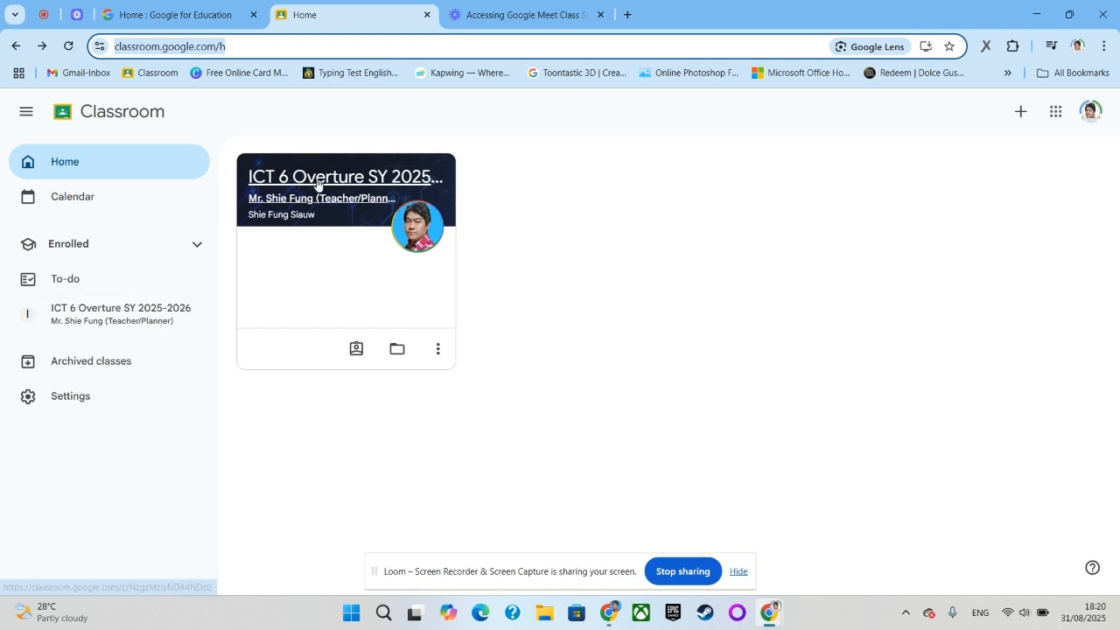
Step: Open the ICT 6 Overture SY 2025-2026 class card to reach its Stream page
{"action": "left_click", "coordinate": [343, 175]}
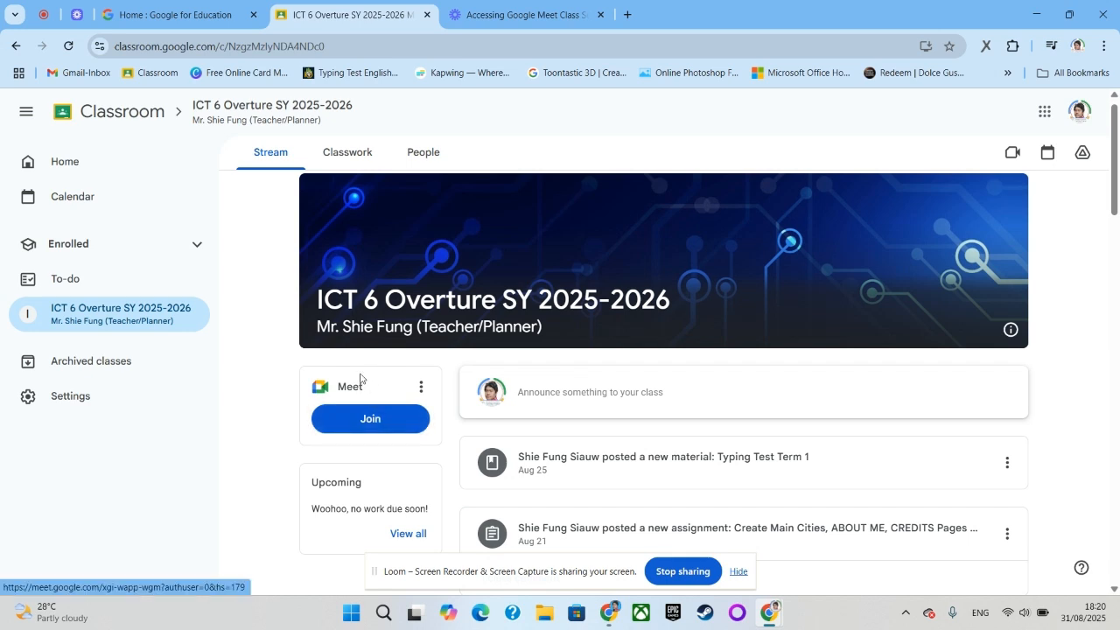
{"action": "mouse_move", "coordinate": [371, 420]}
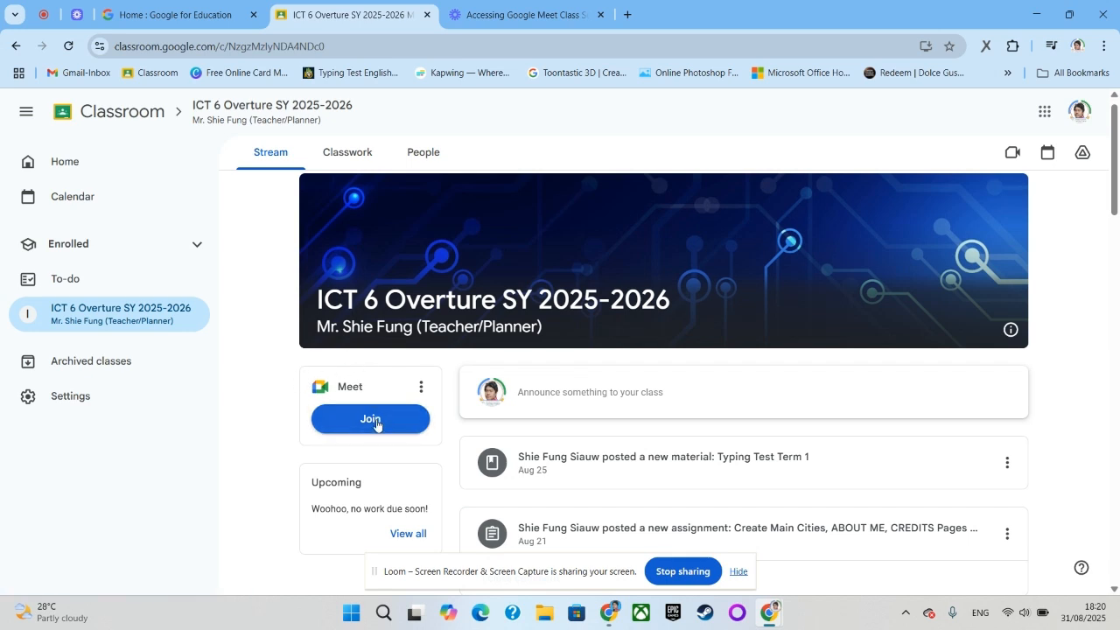
{"action": "mouse_move", "coordinate": [371, 420]}
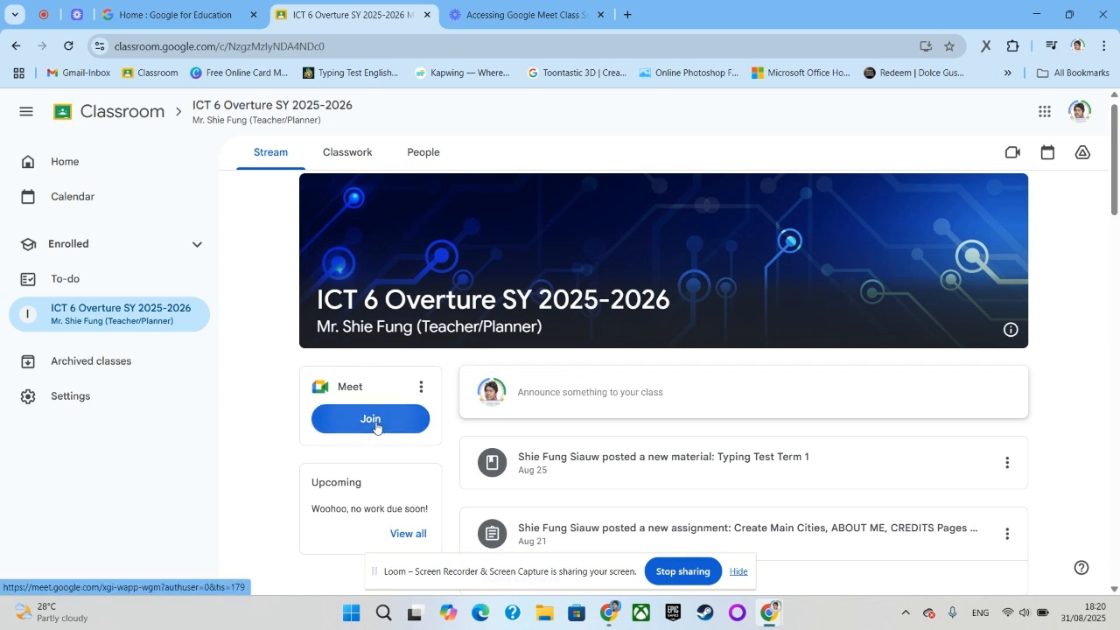
Step: Join the class Meet from the stream and start allowing microphone and camera access
{"action": "left_click", "coordinate": [369, 419]}
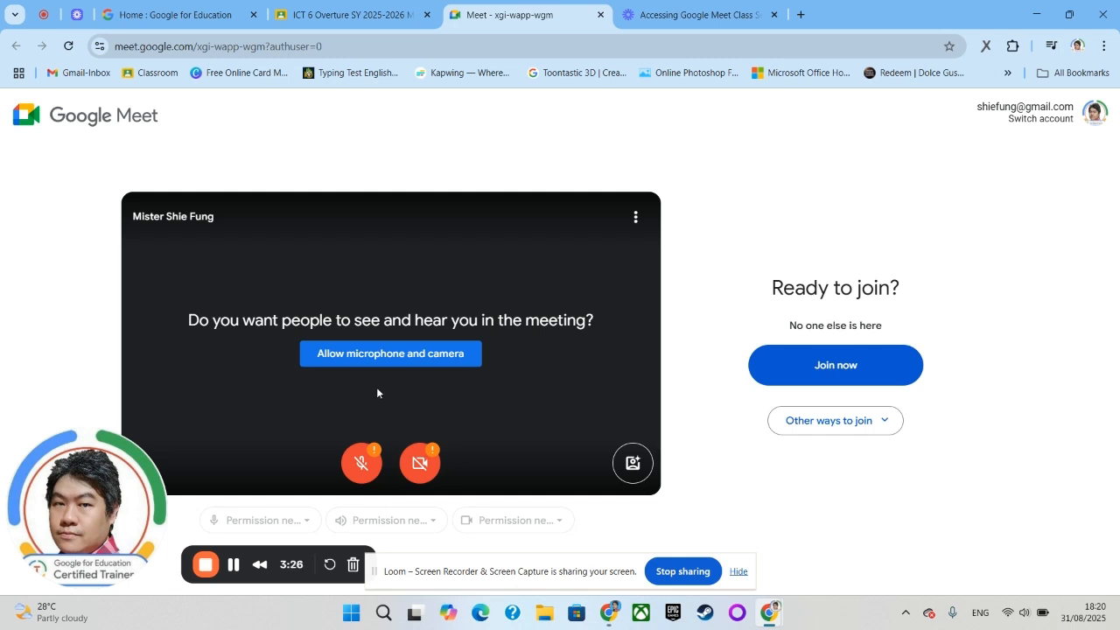
{"action": "mouse_move", "coordinate": [390, 358]}
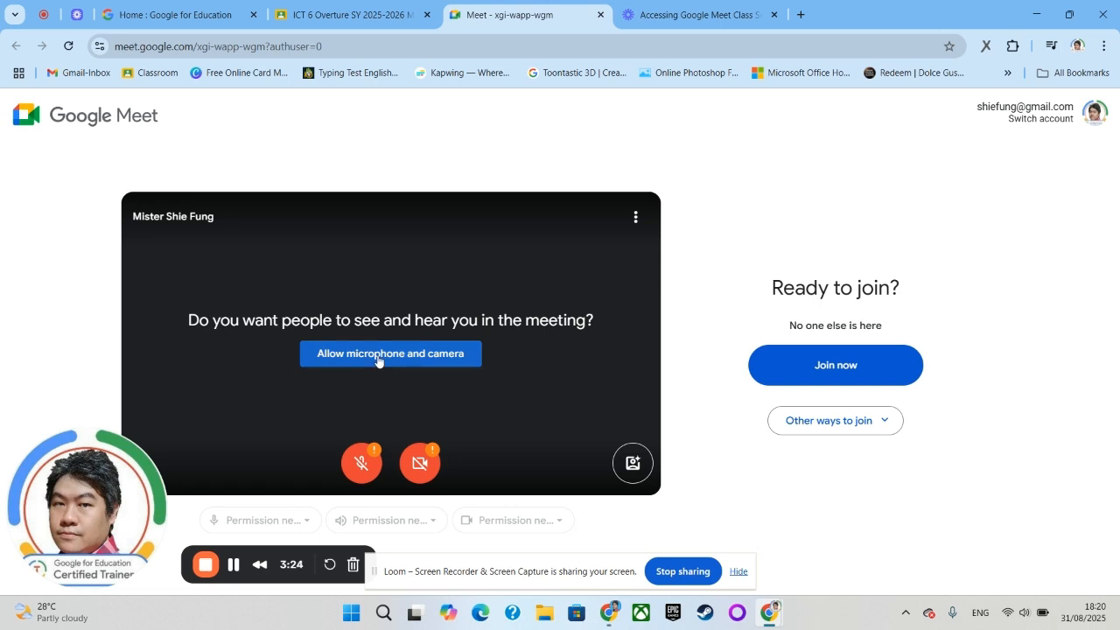
{"action": "mouse_move", "coordinate": [399, 361]}
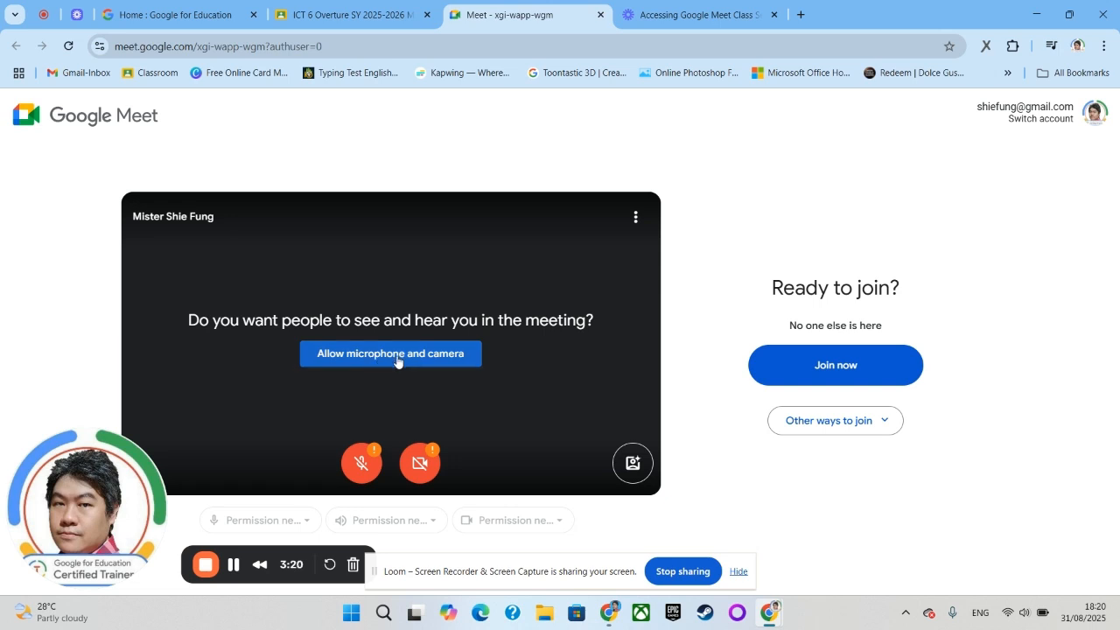
{"action": "left_click", "coordinate": [391, 354]}
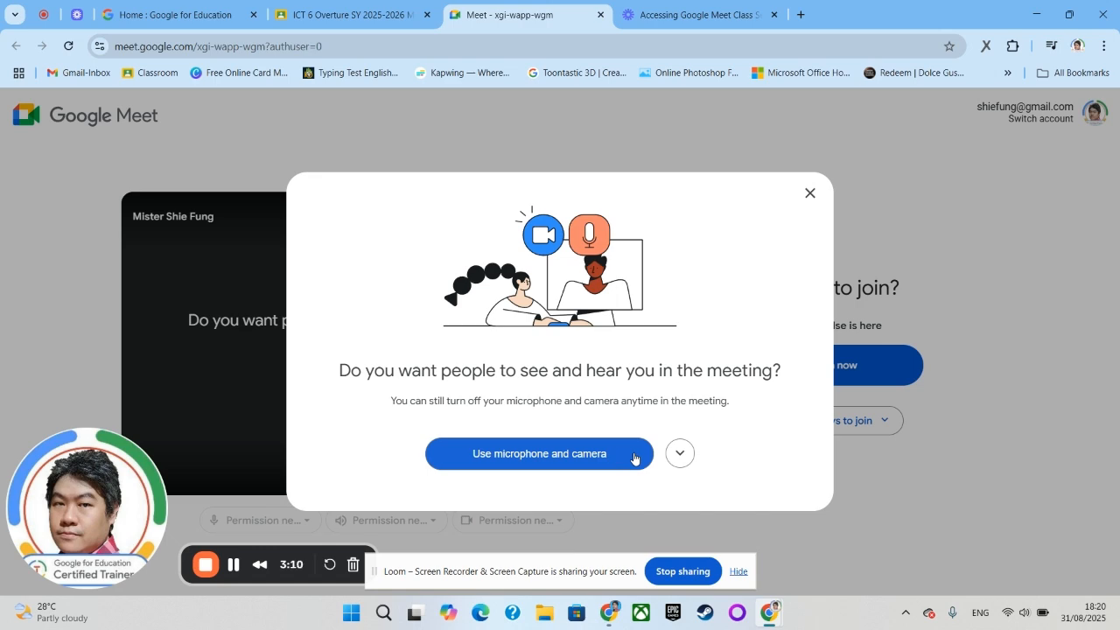
Step: Grant microphone and camera use, choosing 'Allow while visiting the site' in Chrome's prompt
{"action": "left_click", "coordinate": [539, 453]}
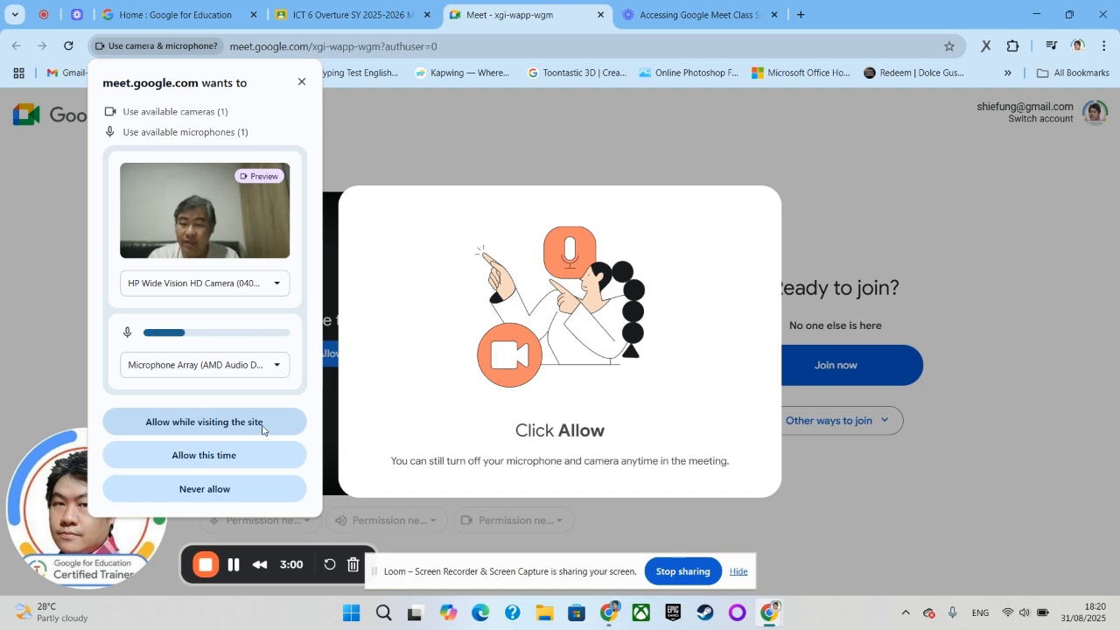
{"action": "left_click", "coordinate": [203, 422]}
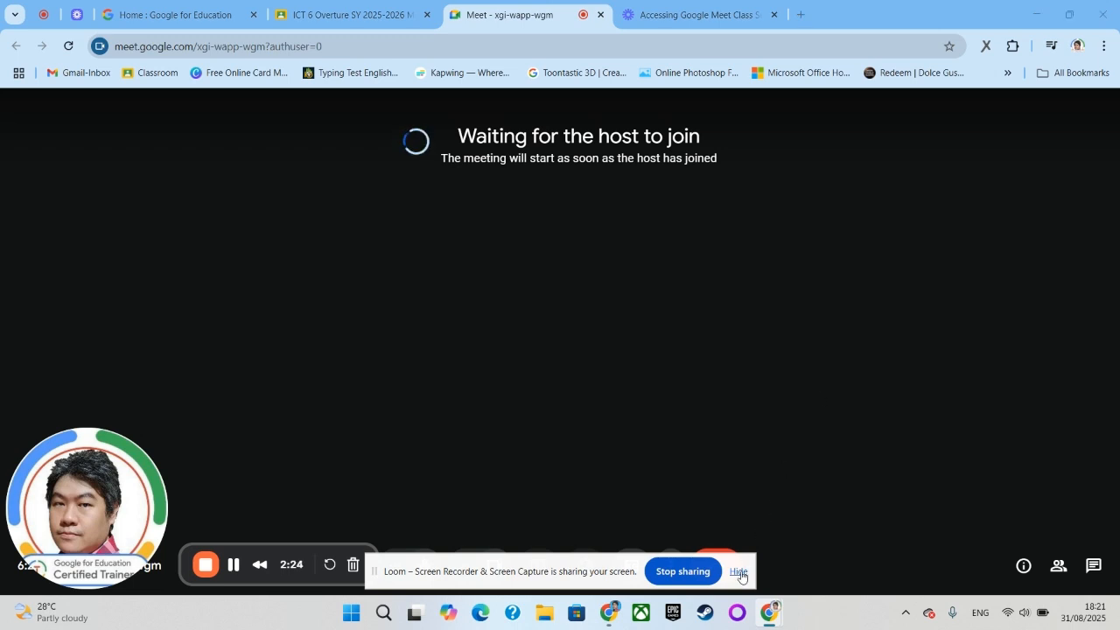
{"action": "left_click", "coordinate": [739, 571]}
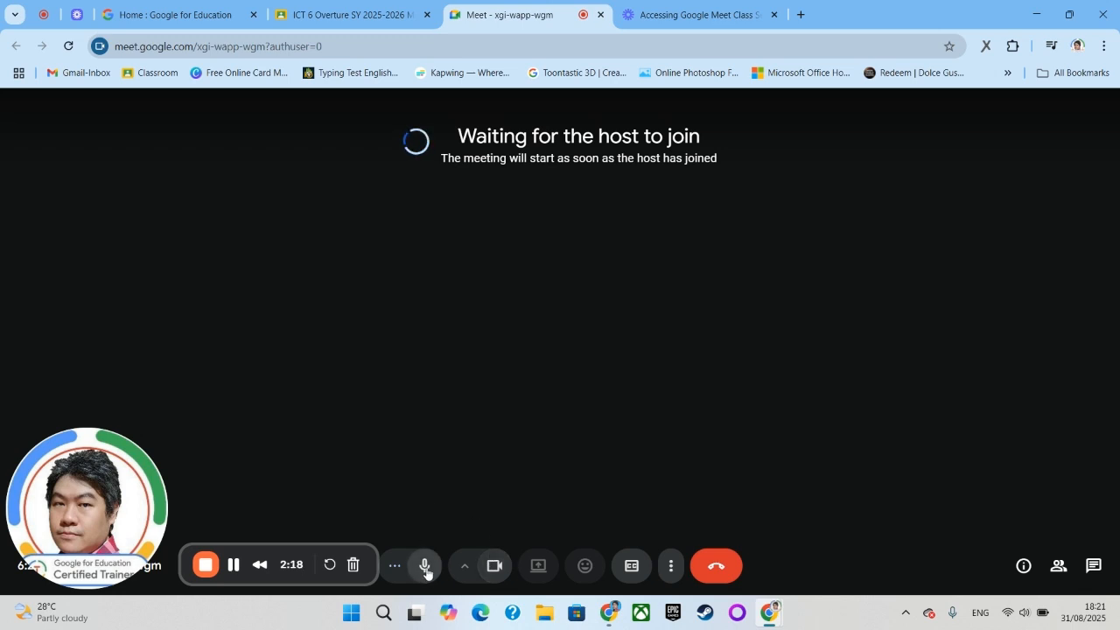
{"action": "mouse_move", "coordinate": [423, 565]}
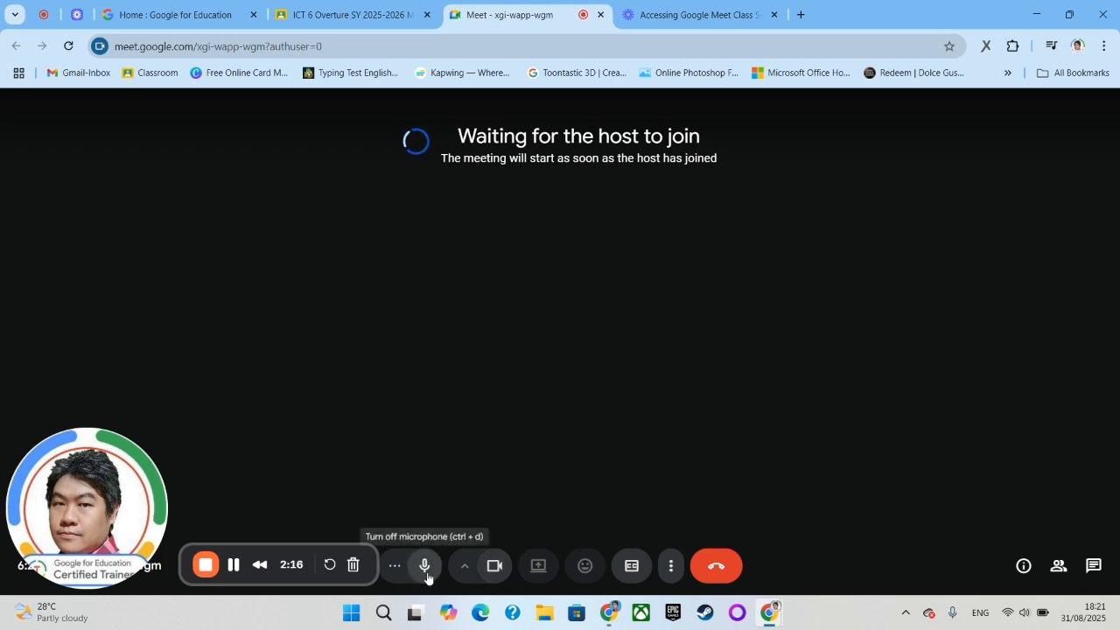
{"action": "mouse_move", "coordinate": [494, 565]}
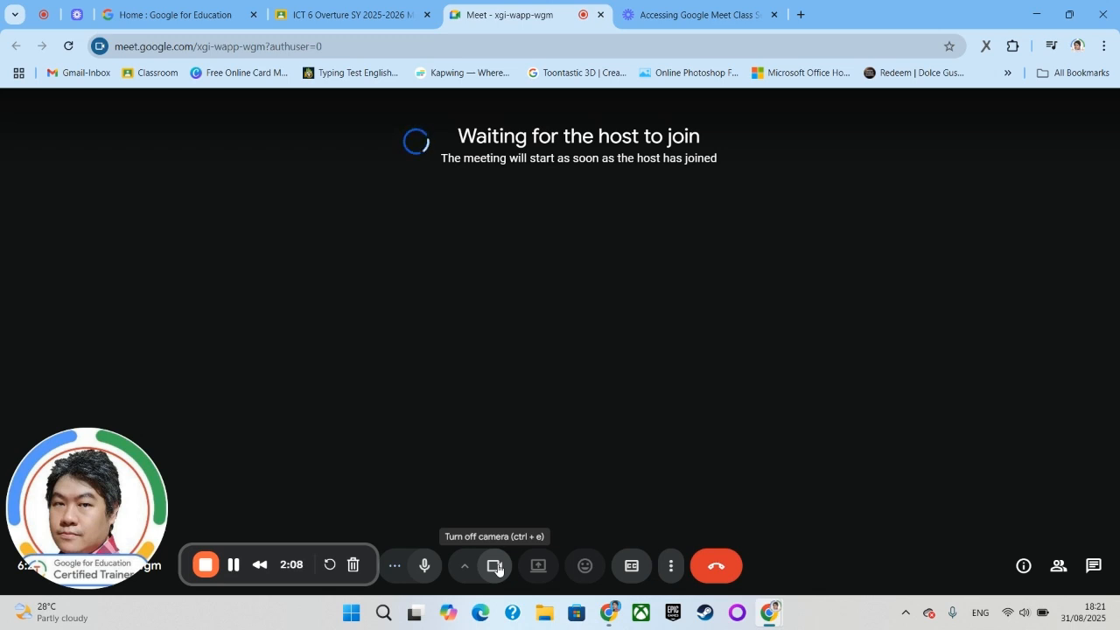
{"action": "mouse_move", "coordinate": [438, 501]}
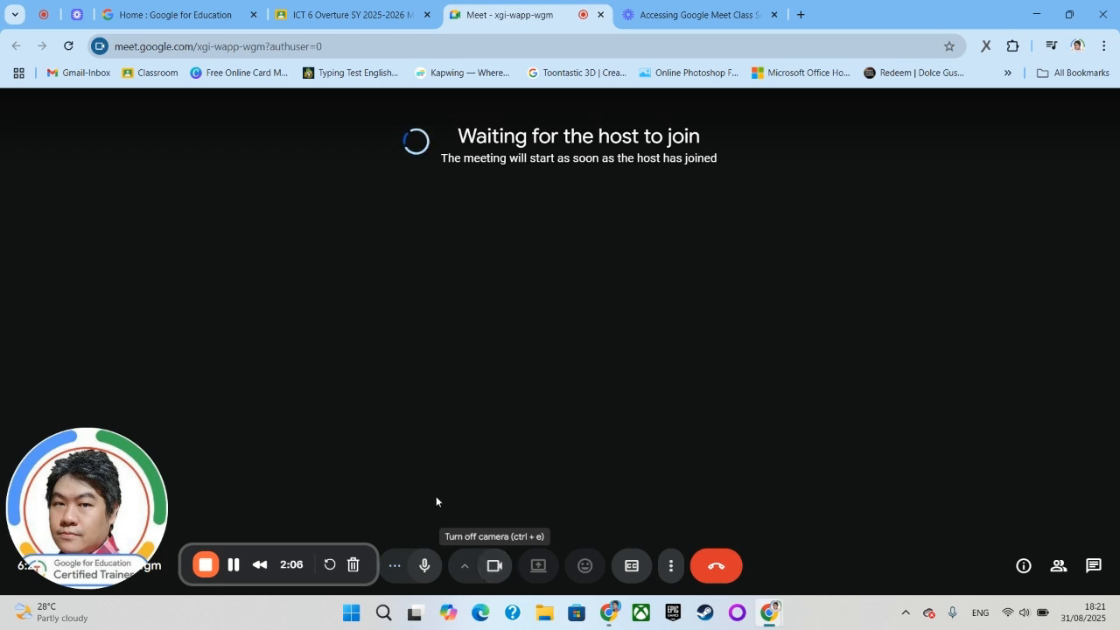
{"action": "mouse_move", "coordinate": [424, 566]}
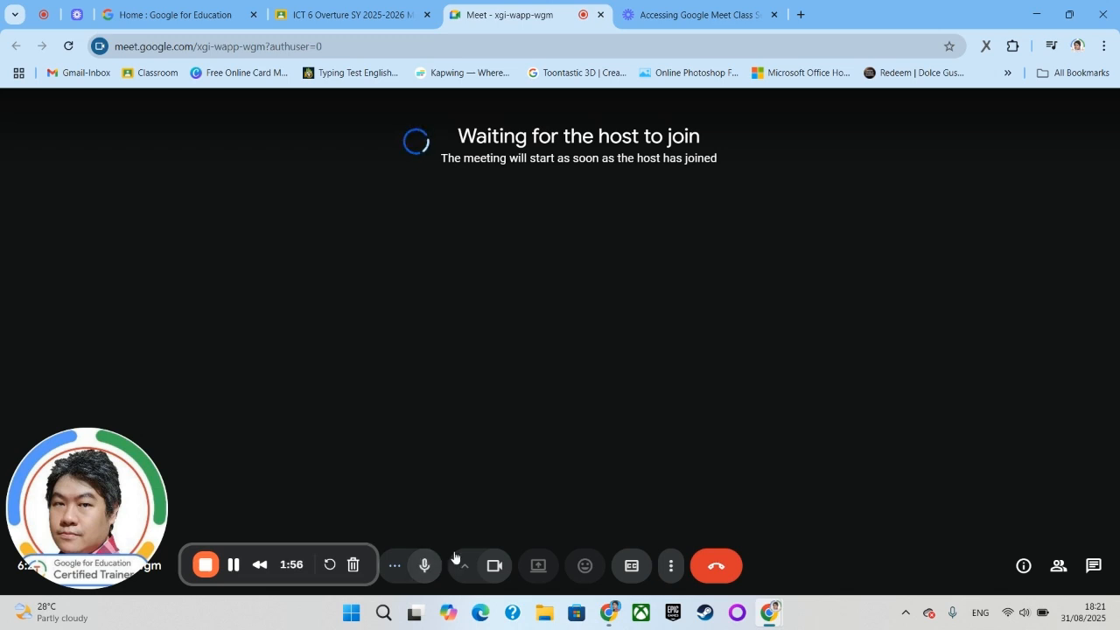
{"action": "mouse_move", "coordinate": [630, 565]}
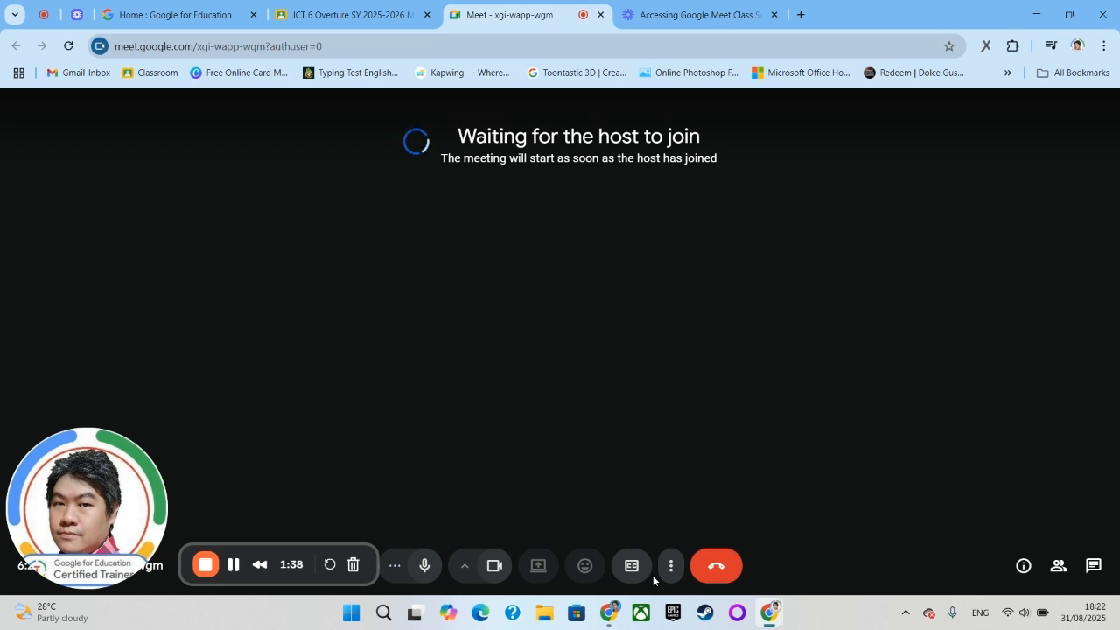
{"action": "mouse_move", "coordinate": [631, 565]}
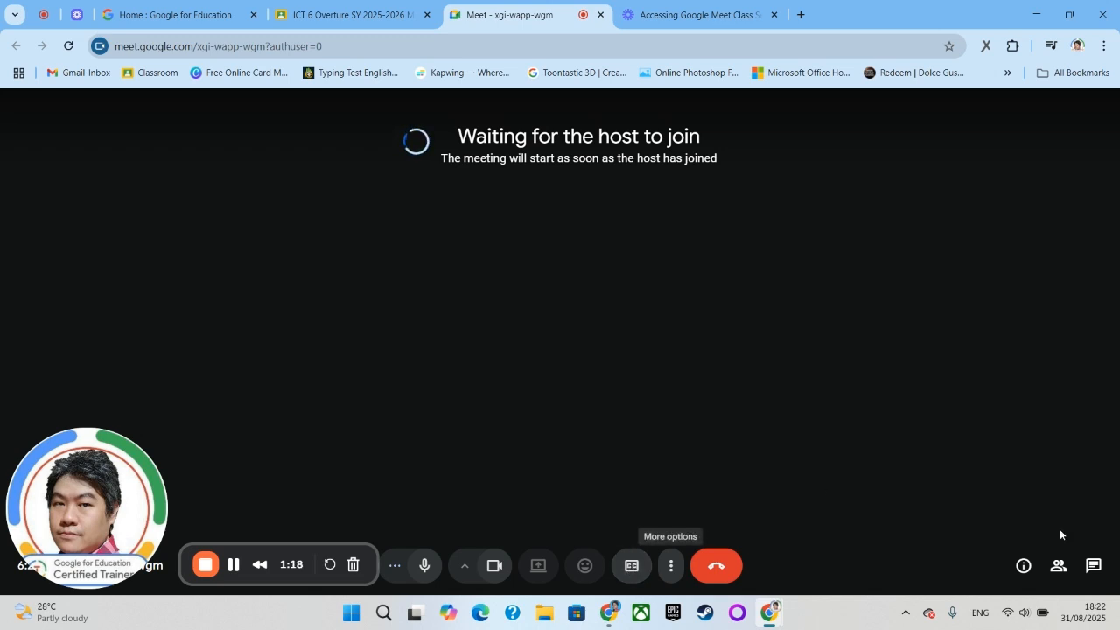
{"action": "mouse_move", "coordinate": [1092, 565]}
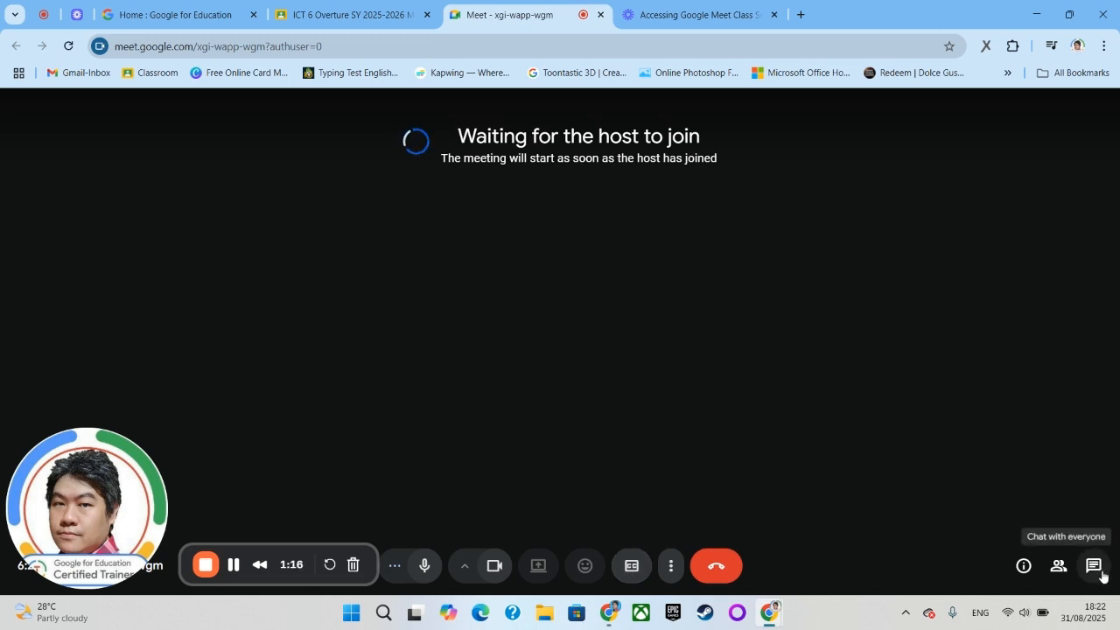
{"action": "left_click", "coordinate": [1092, 566]}
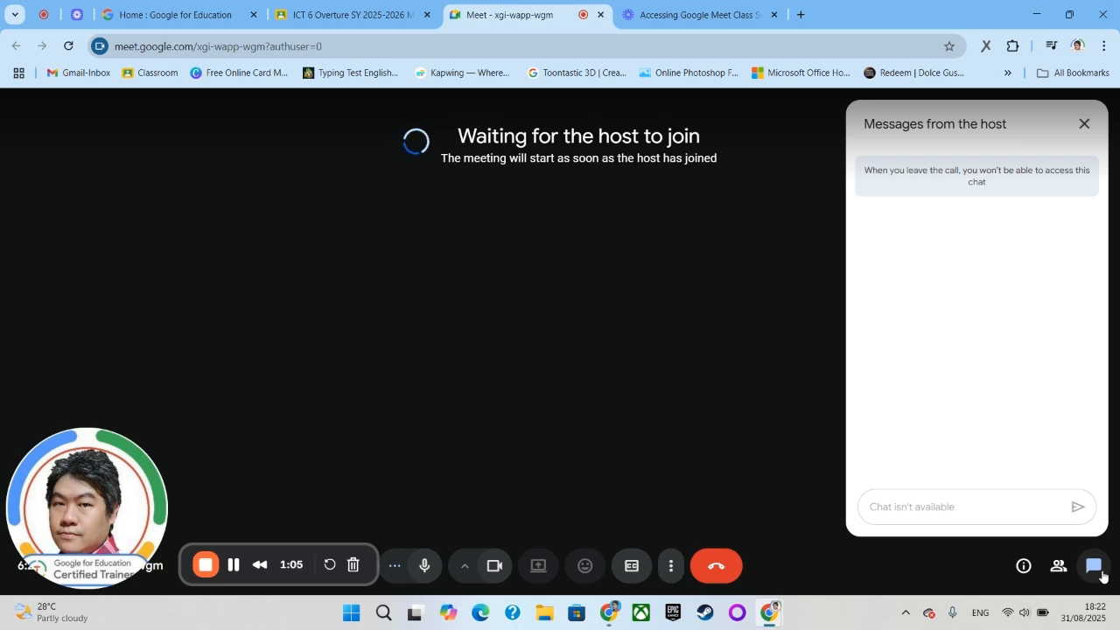
{"action": "mouse_move", "coordinate": [987, 511]}
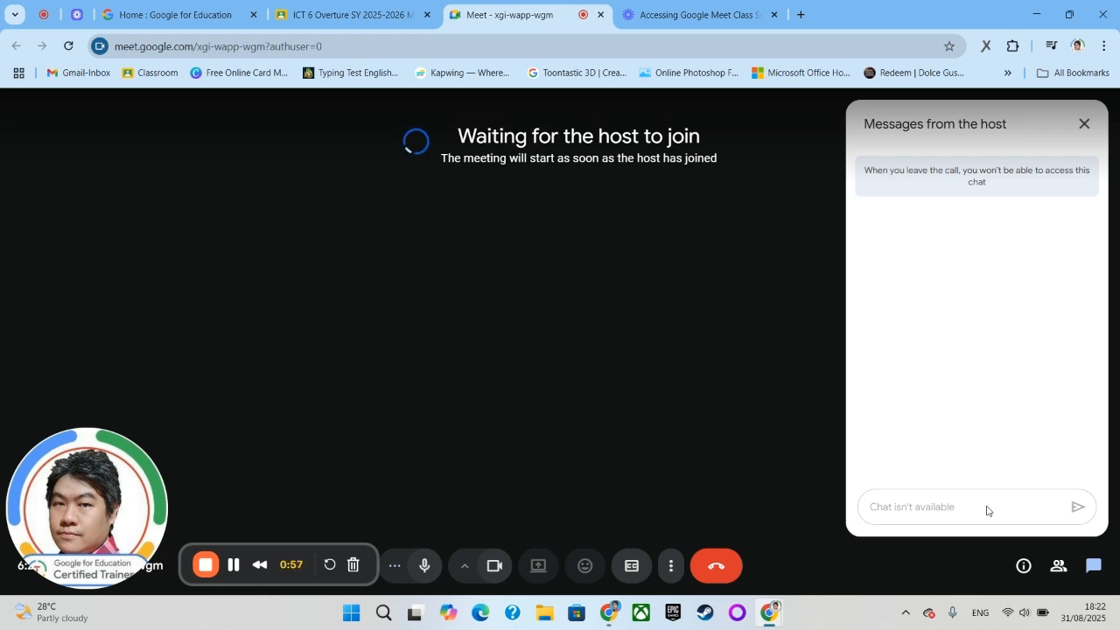
{"action": "mouse_move", "coordinate": [1085, 123]}
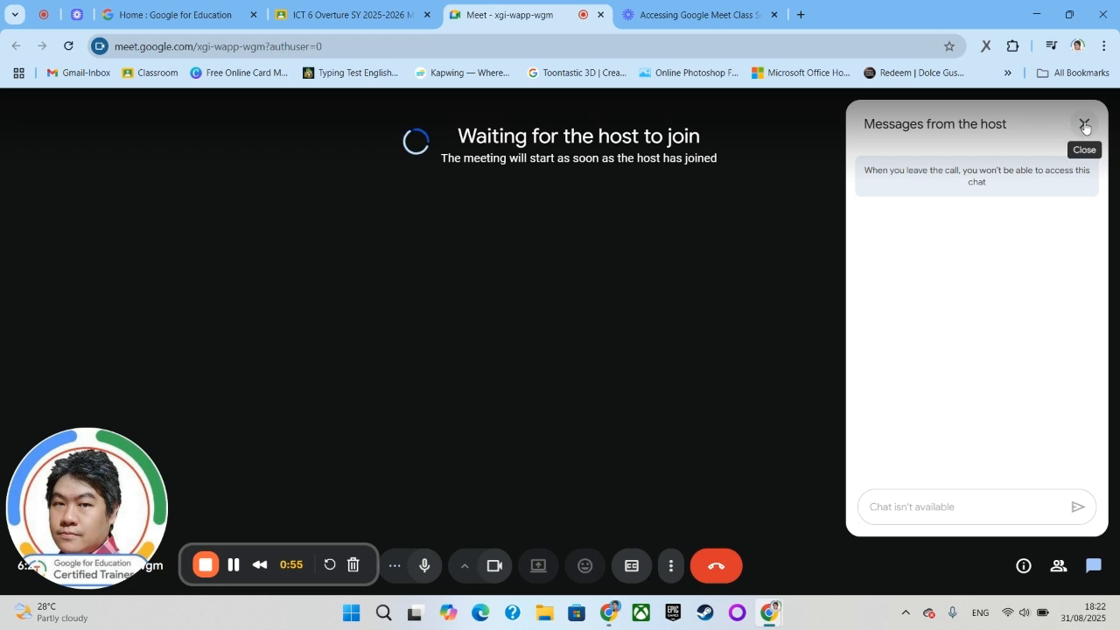
Step: Close the Messages panel and leave the call with the red Leave button
{"action": "left_click", "coordinate": [1085, 123]}
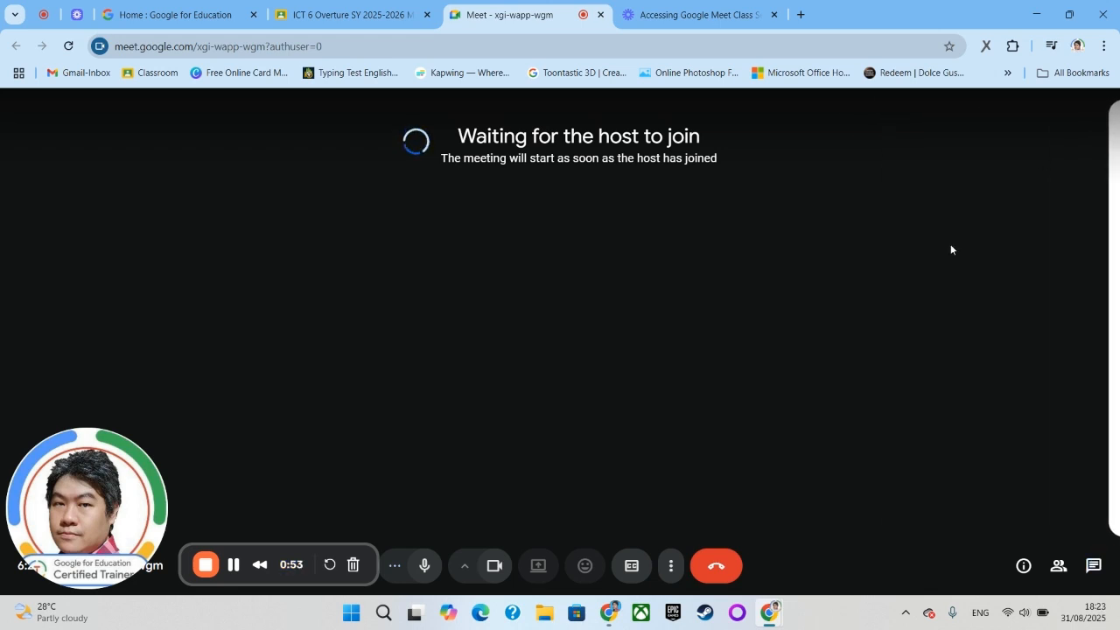
{"action": "mouse_move", "coordinate": [716, 567]}
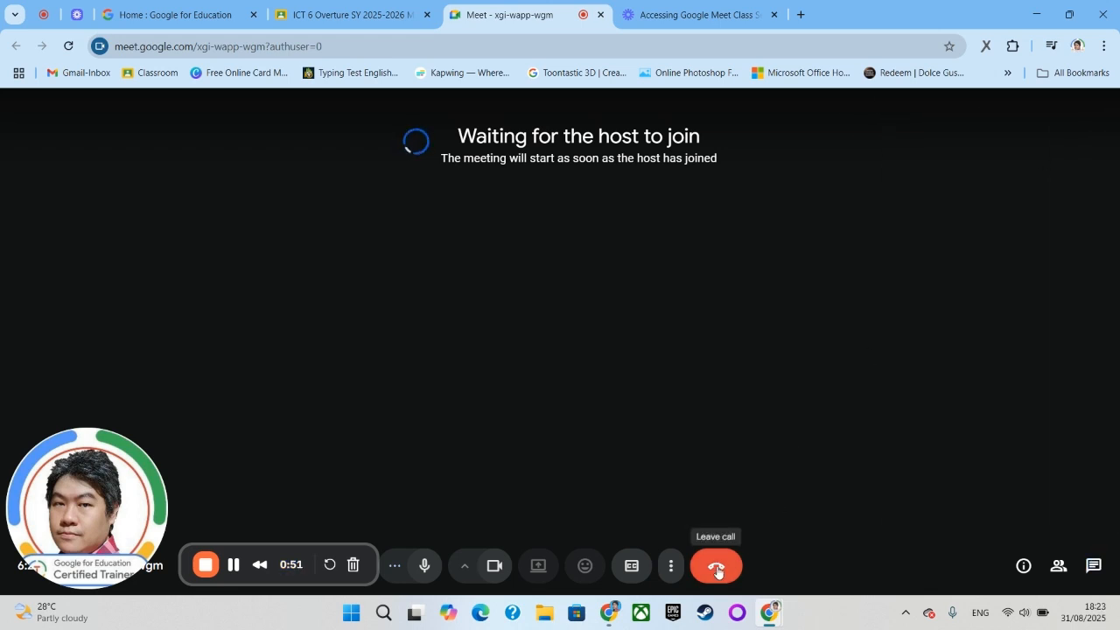
{"action": "left_click", "coordinate": [716, 565]}
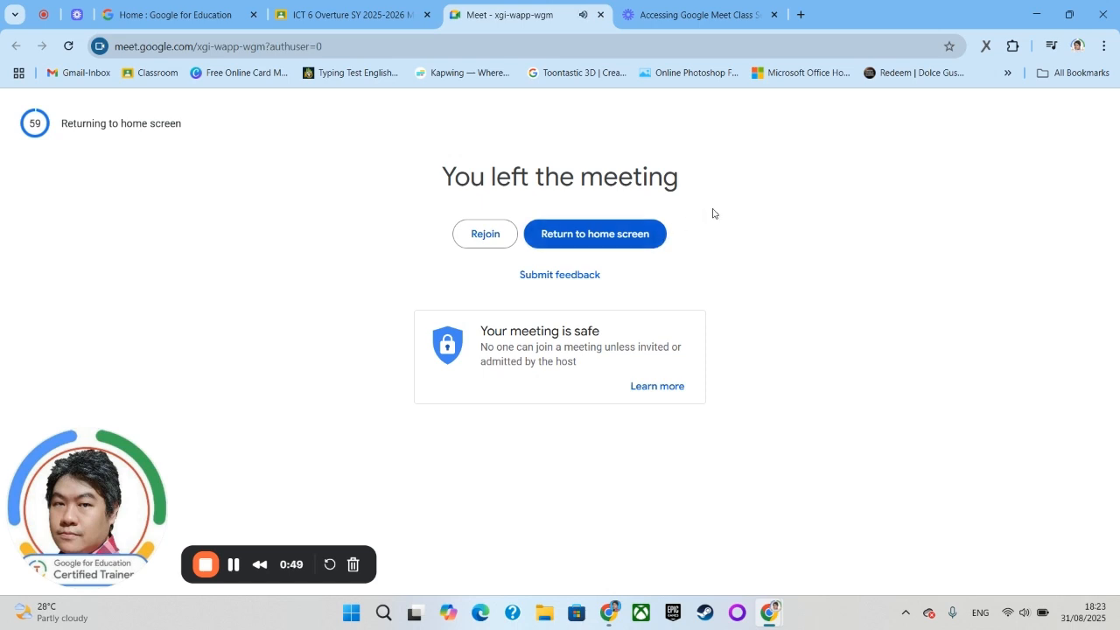
{"action": "mouse_move", "coordinate": [662, 161]}
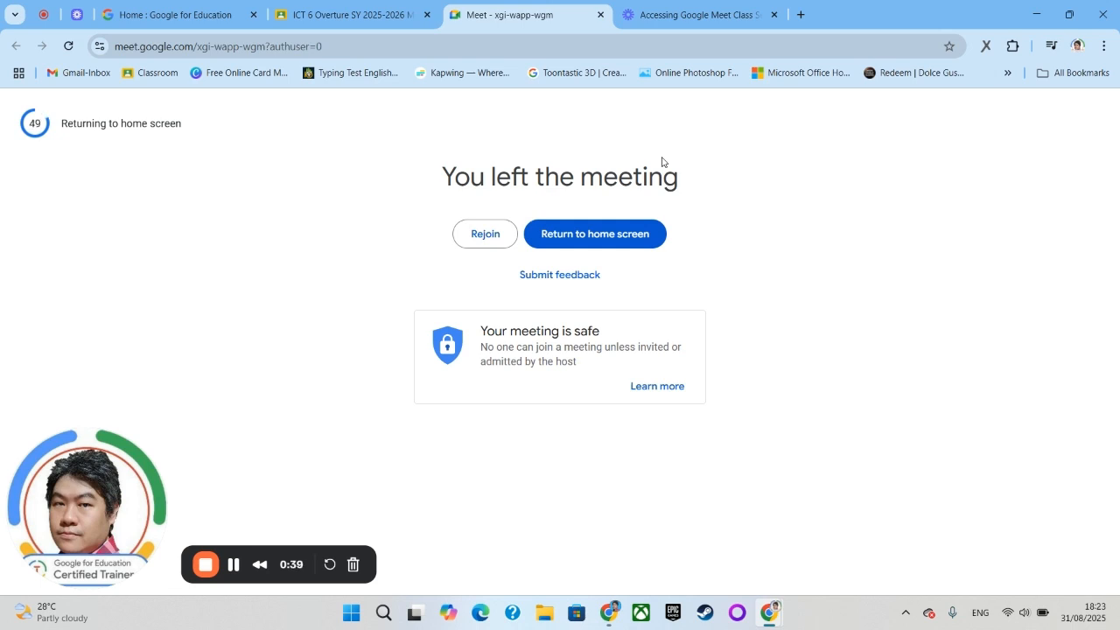
{"action": "mouse_move", "coordinate": [206, 564]}
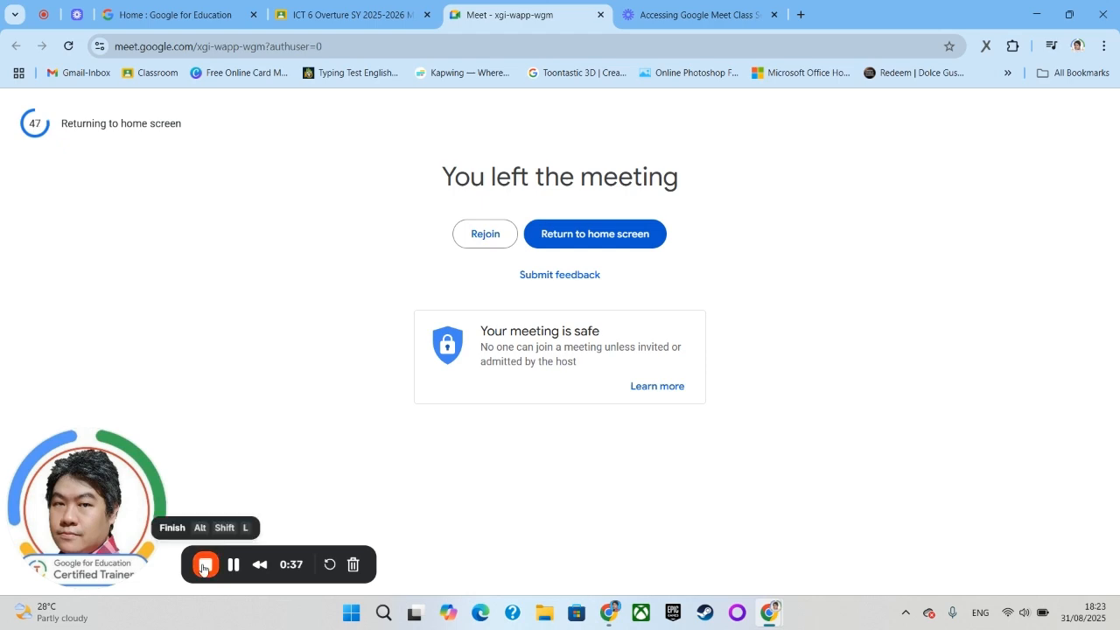